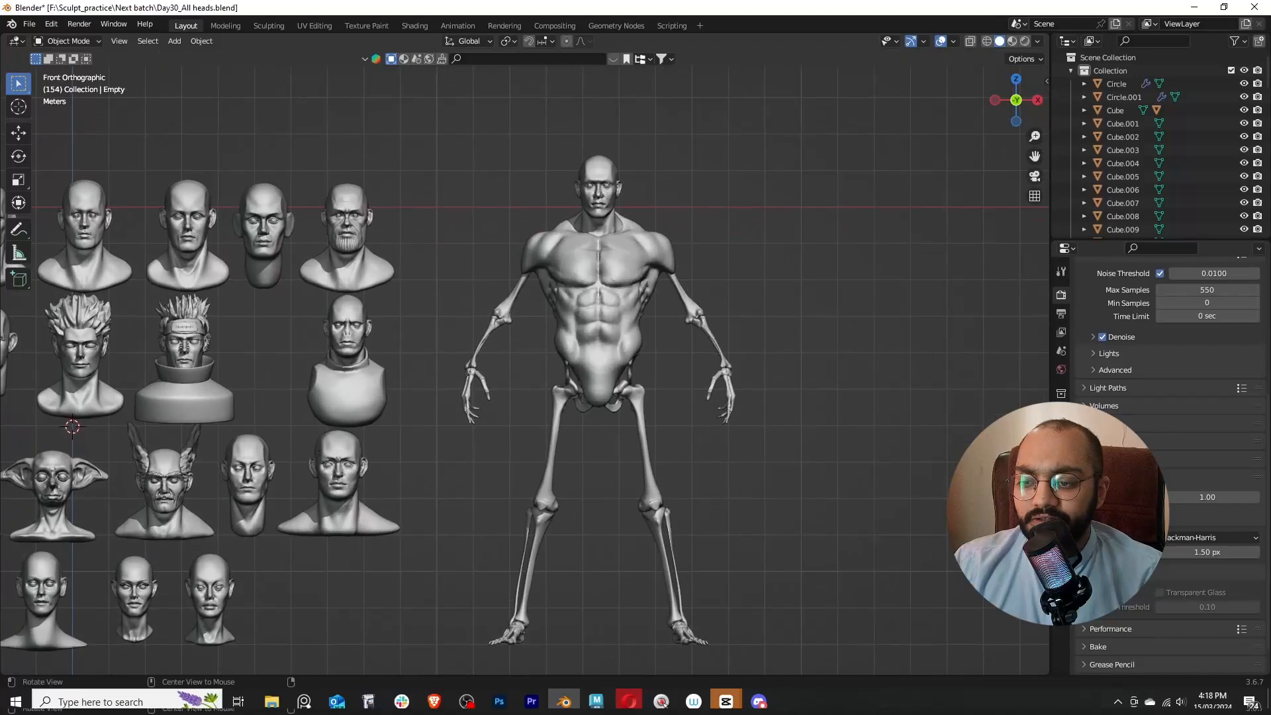
Switch the viewport to Material Preview so the busts show skin, hair and clothing colours
click(568, 317)
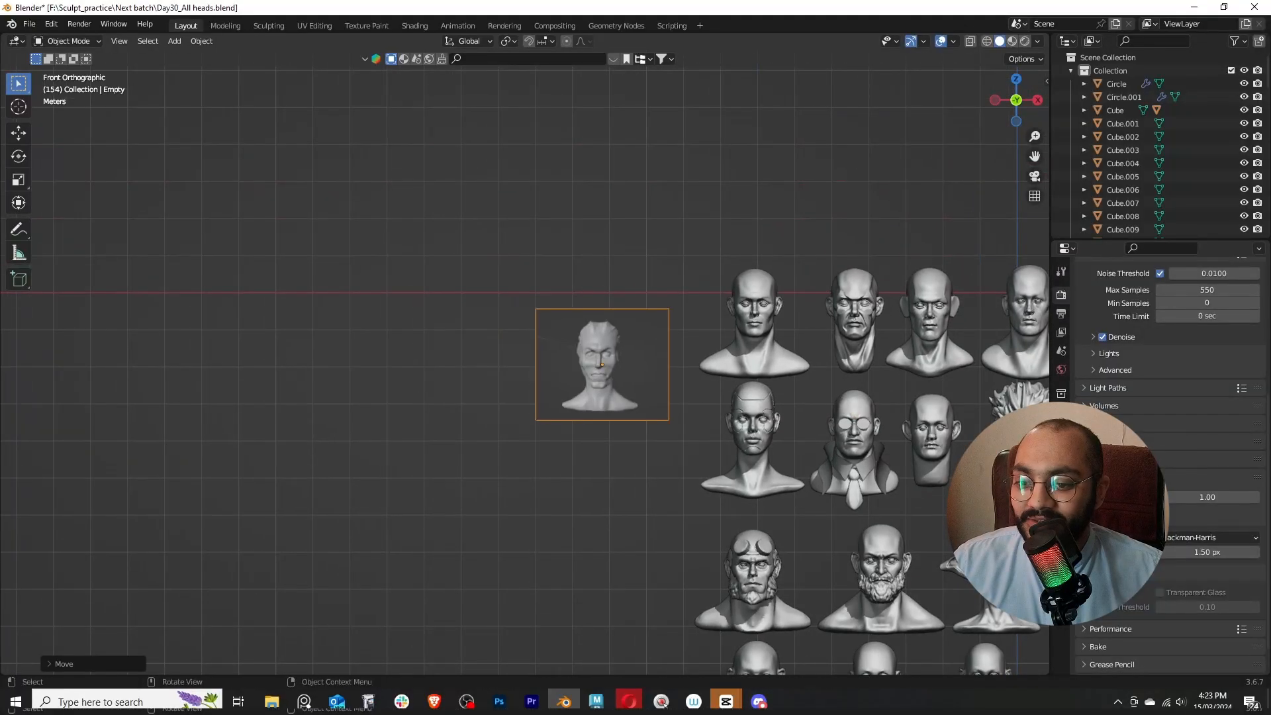
scroll(up, 3)
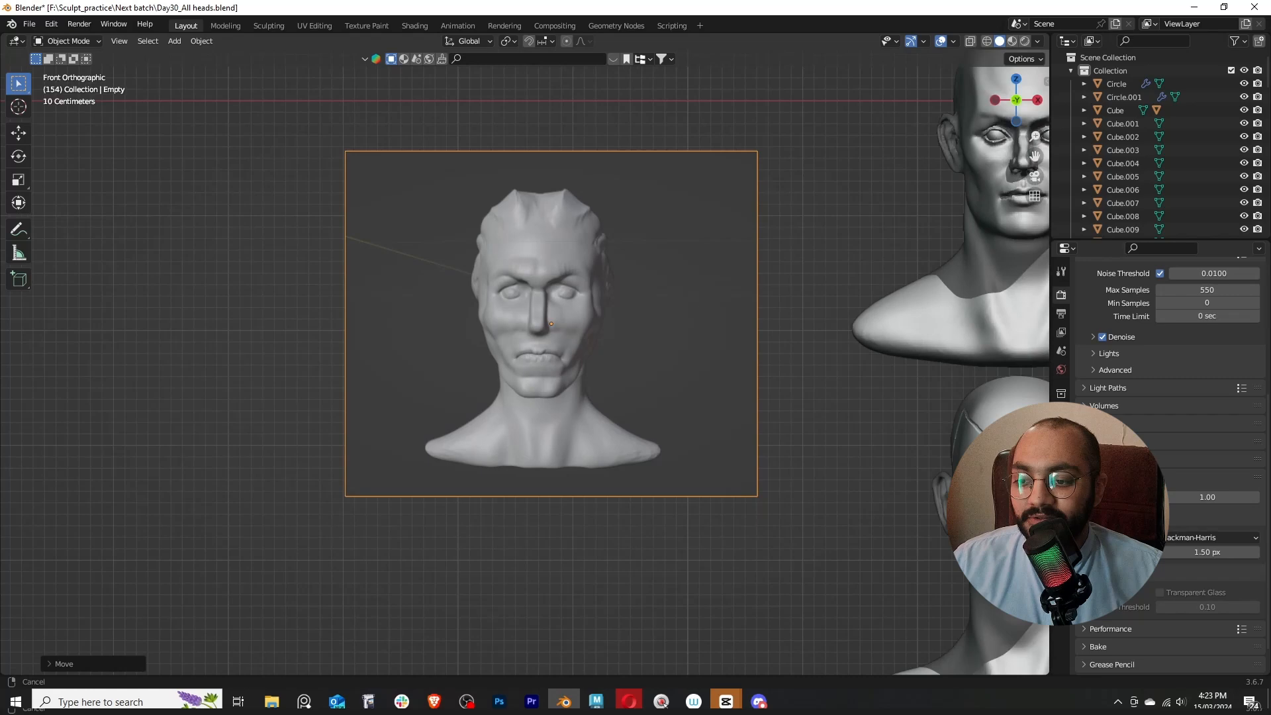
scroll(down, 3)
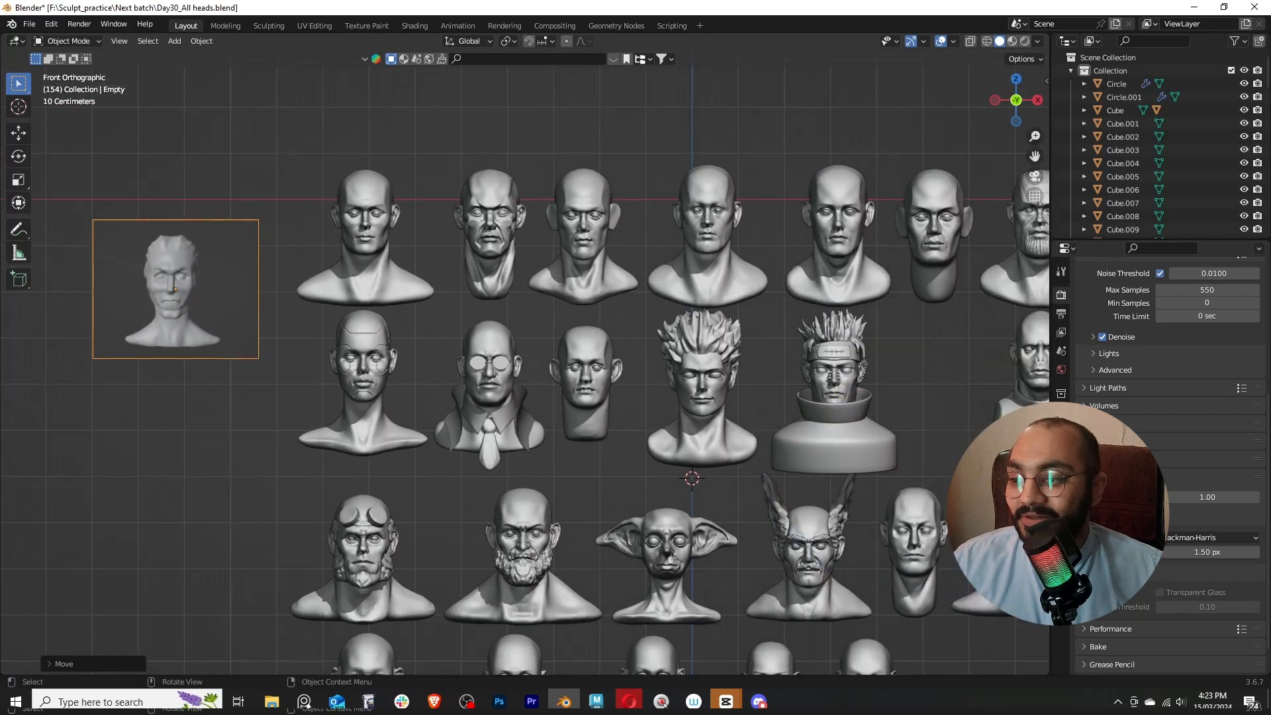
scroll(down, 3)
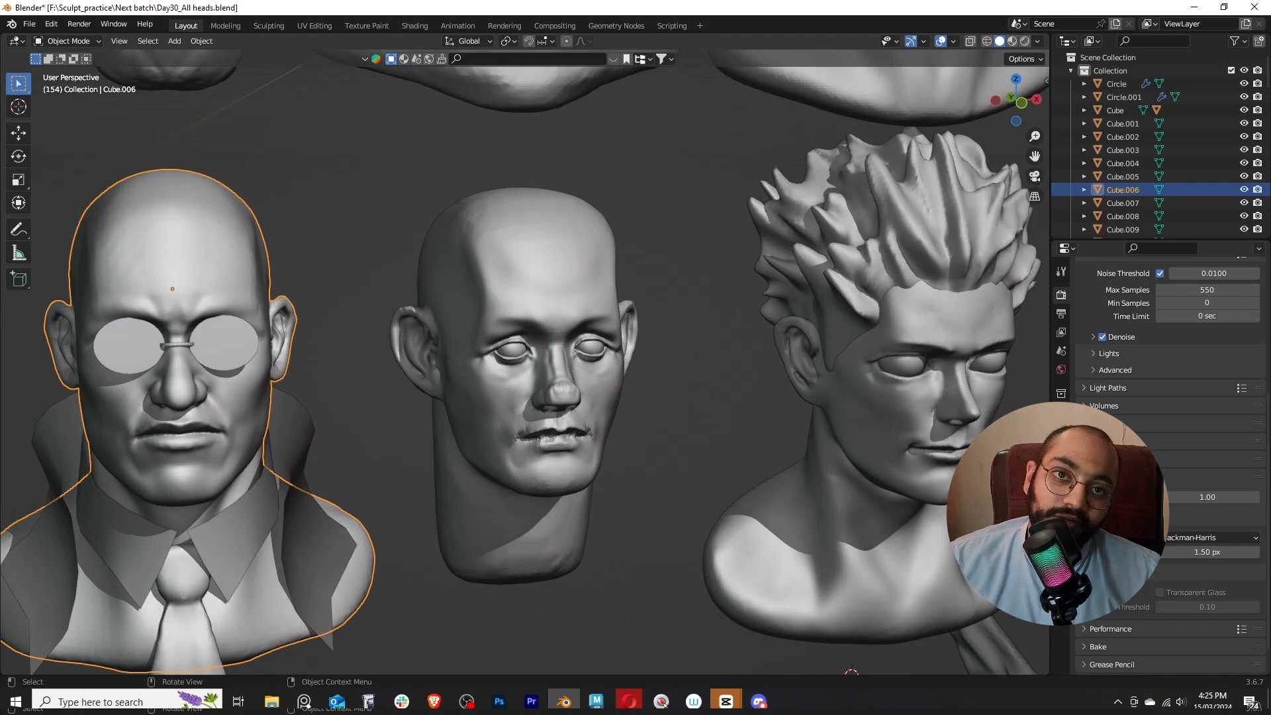
scroll(down, 3)
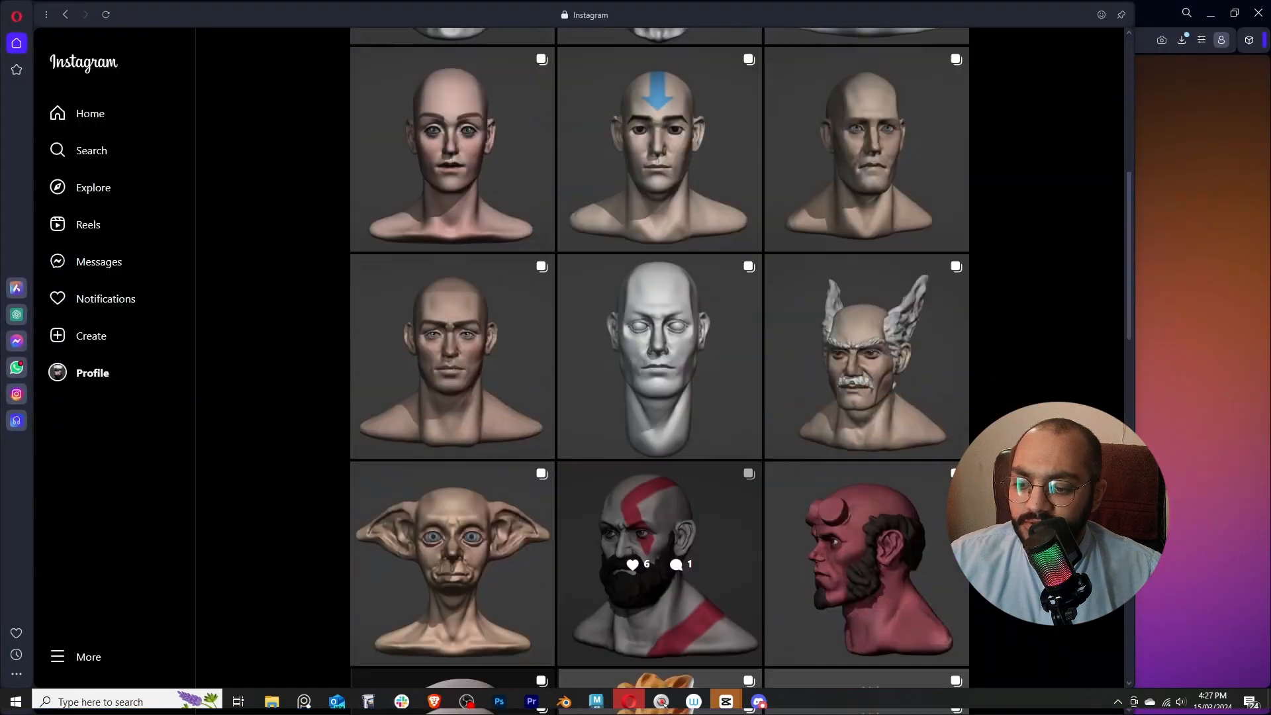
View the orange-haired headband character's post images (side and front views), then return to the bust scene
click(659, 564)
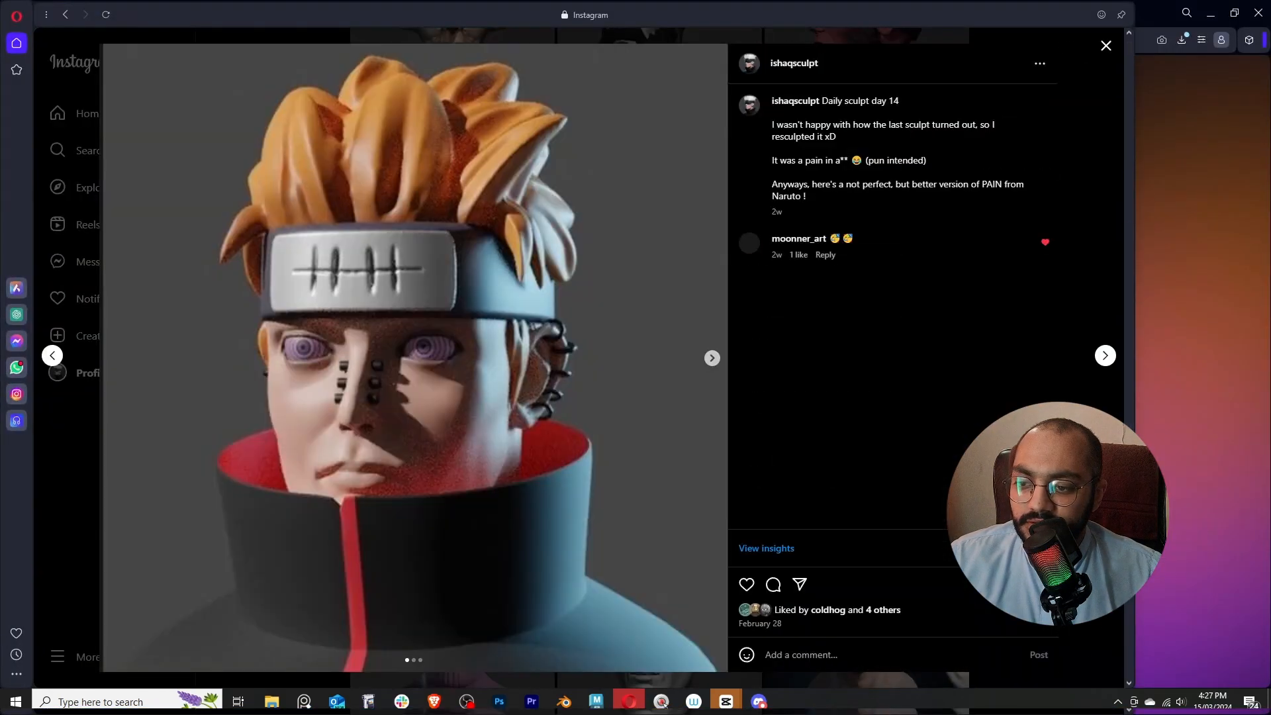
click(712, 358)
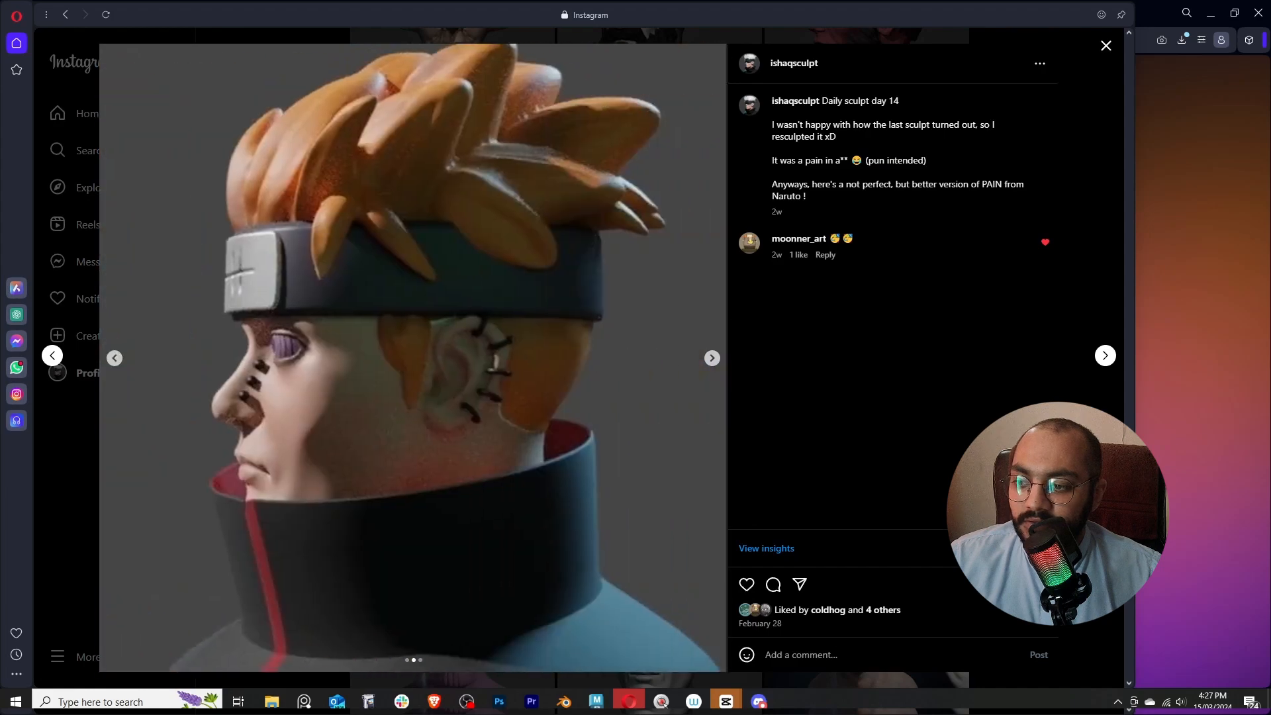
click(712, 358)
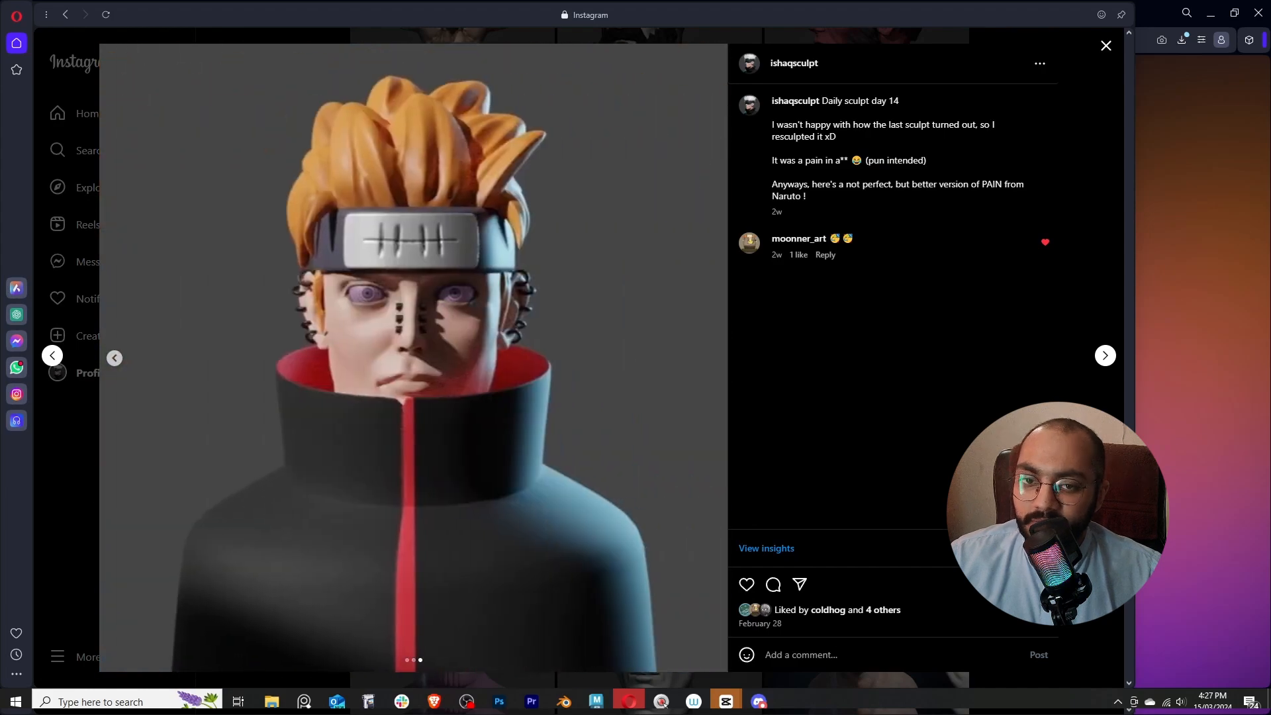
click(594, 702)
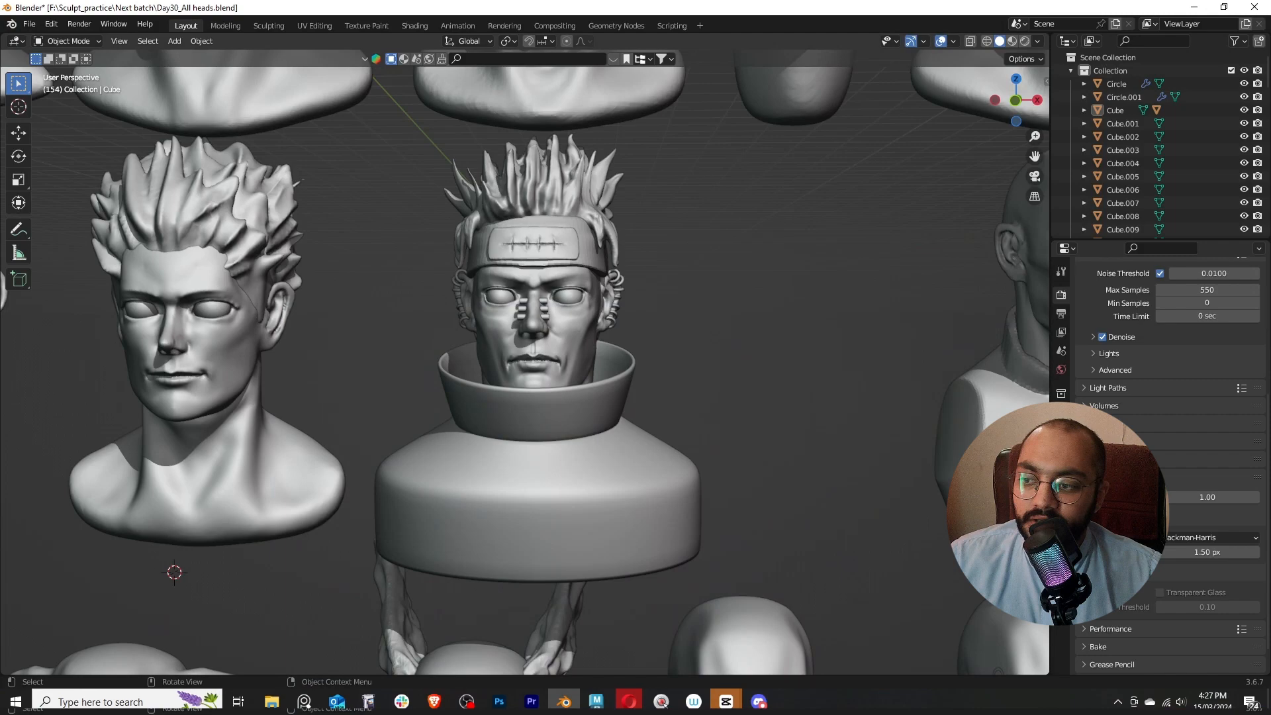
Browse the coloured grid and select the bald bust in the dark robe
scroll(down, 3)
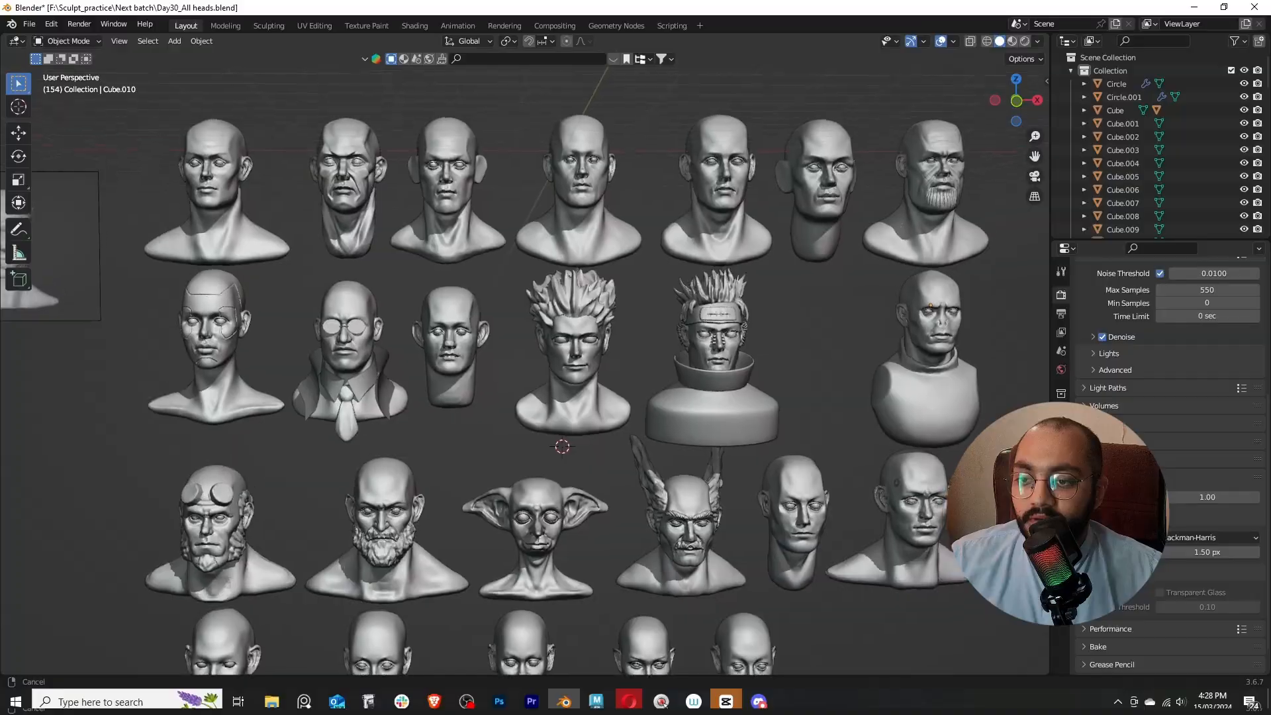
scroll(down, 3)
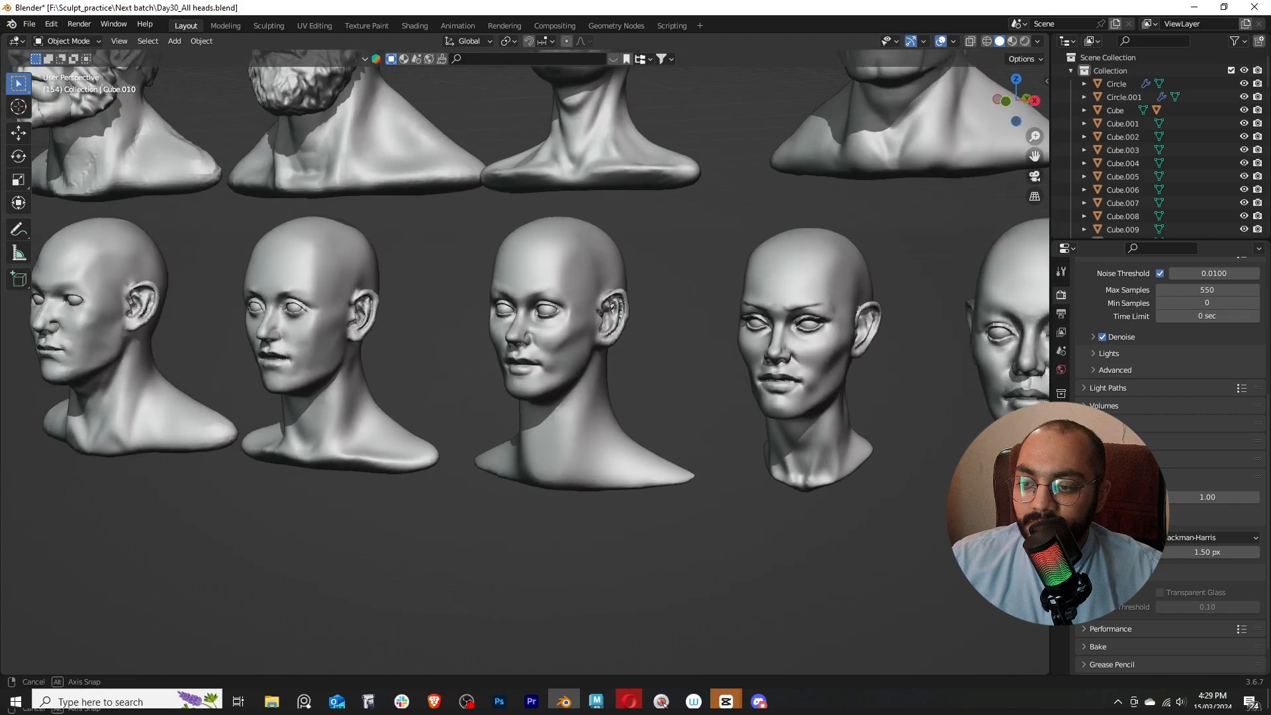
drag(486, 324, 438, 292)
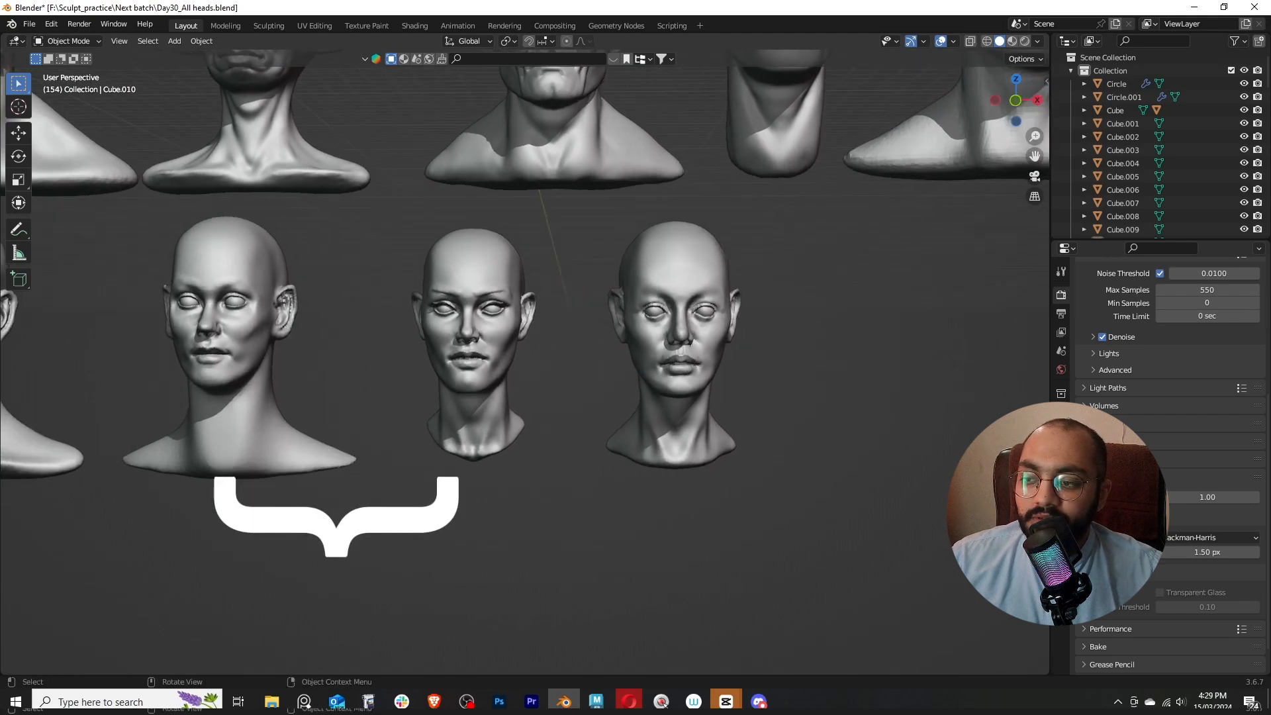
scroll(down, 3)
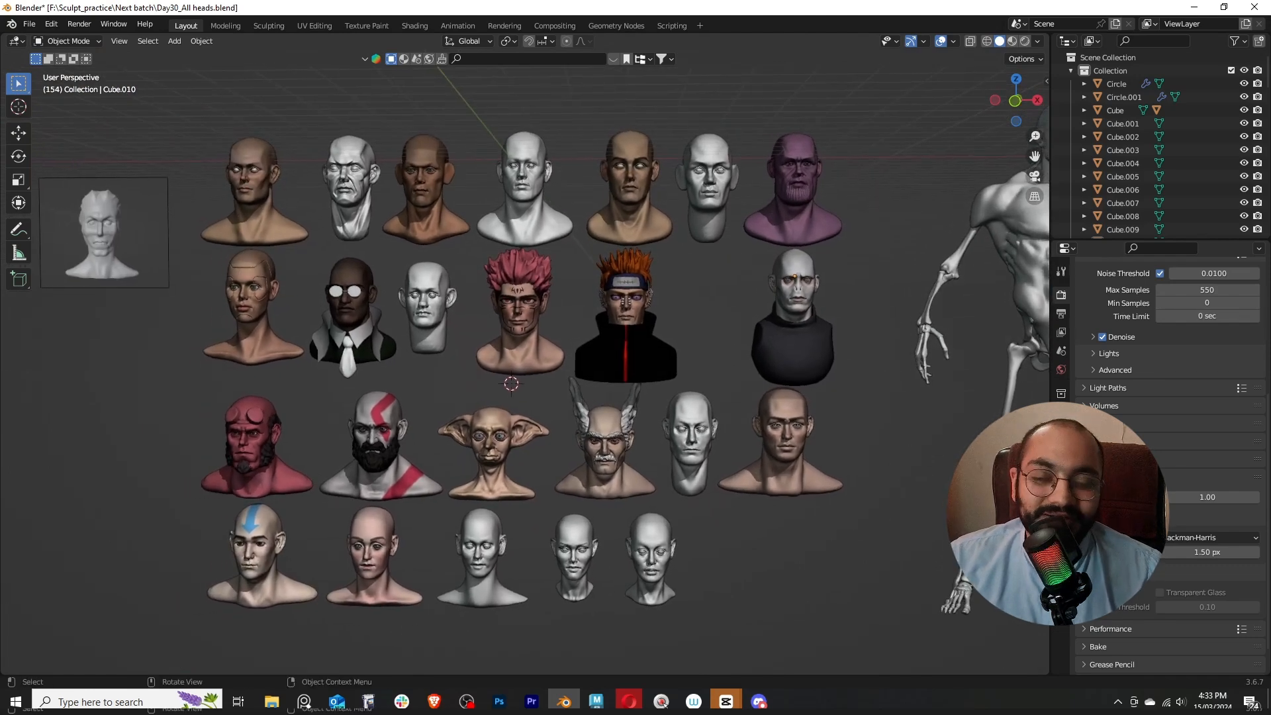
click(788, 333)
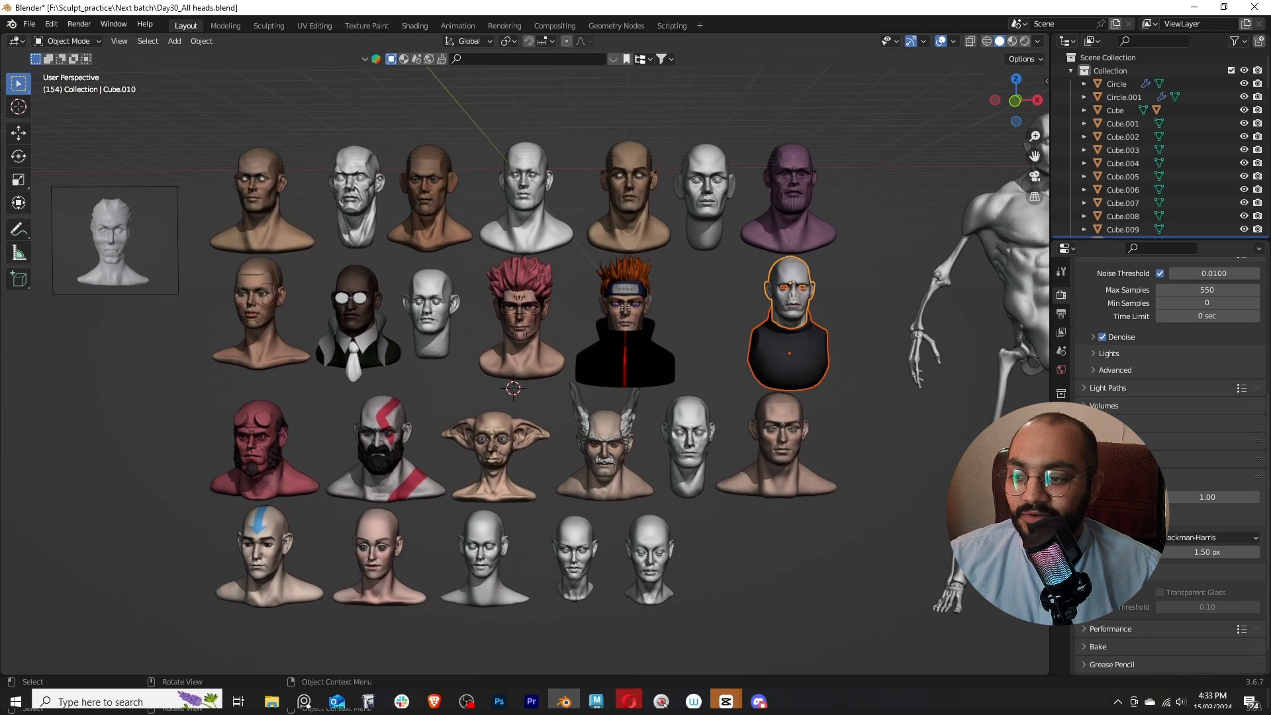